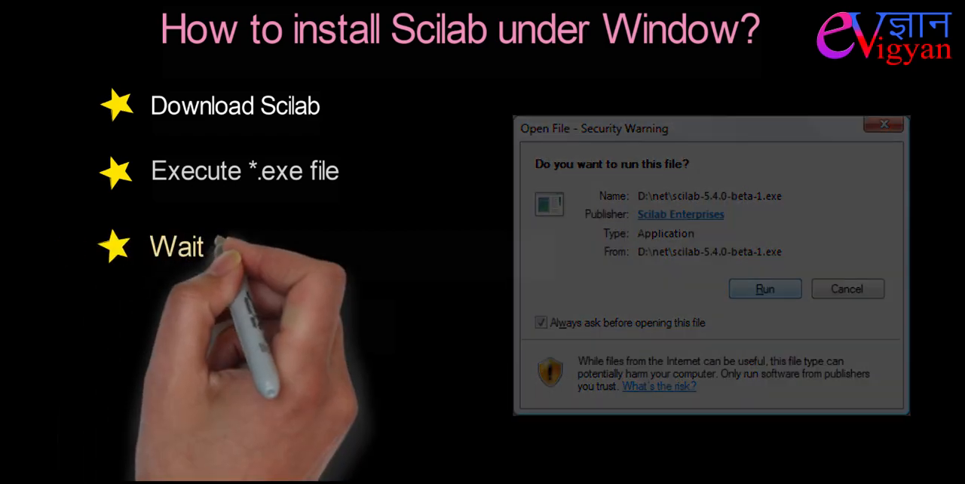
Bring up the Scilab 6.0.2 Console window at its empty prompt
click(765, 288)
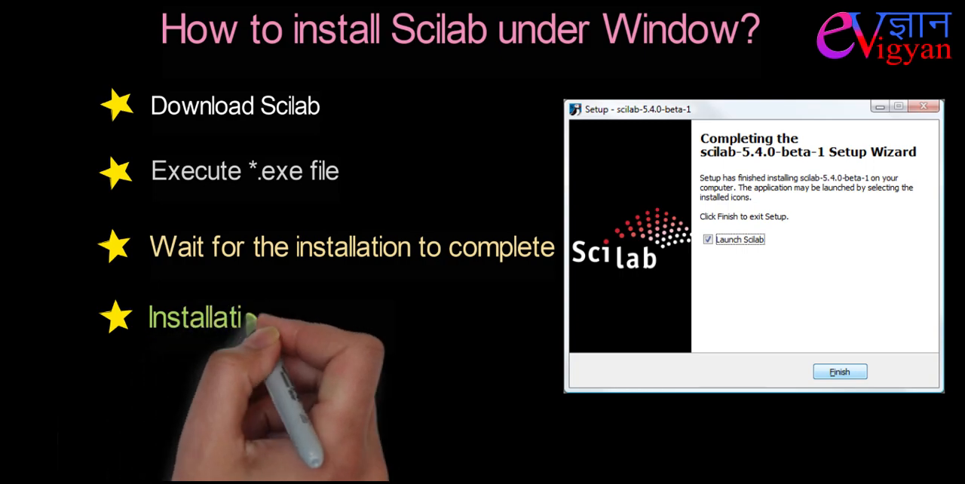
click(839, 371)
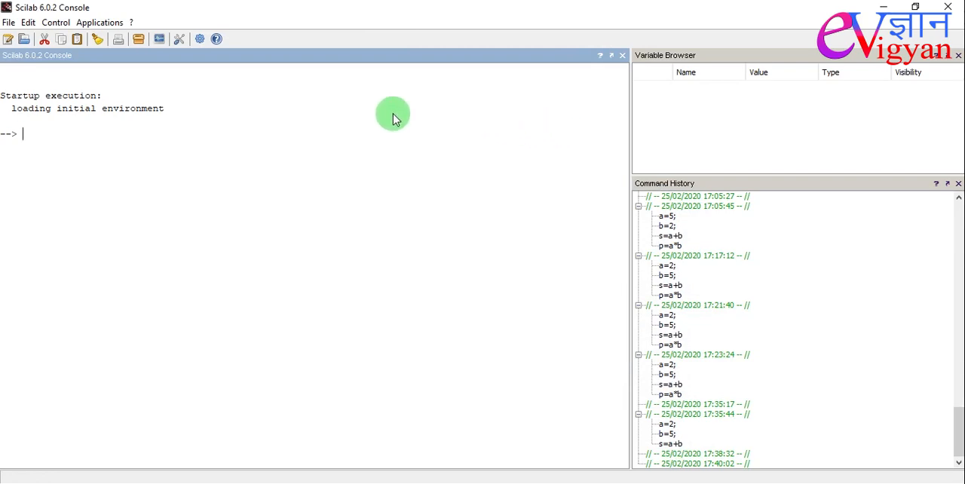
mouse_move(339, 98)
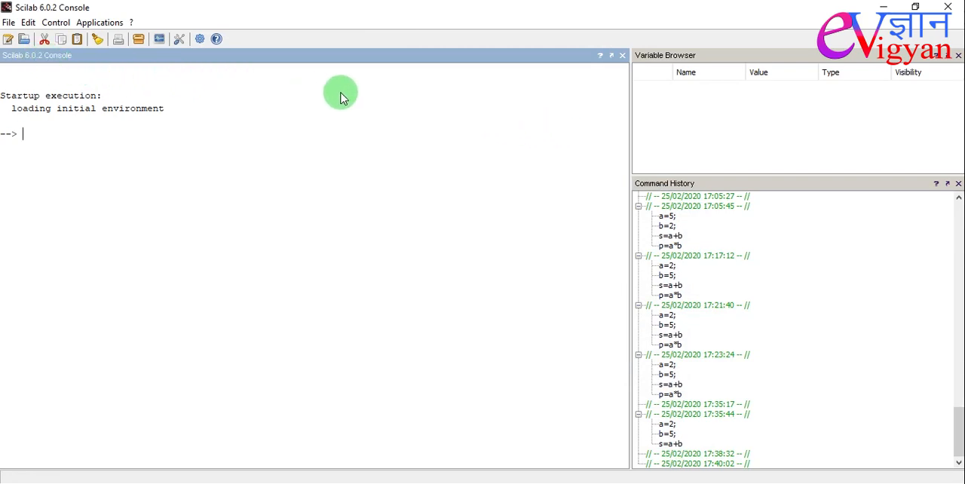
mouse_move(495, 417)
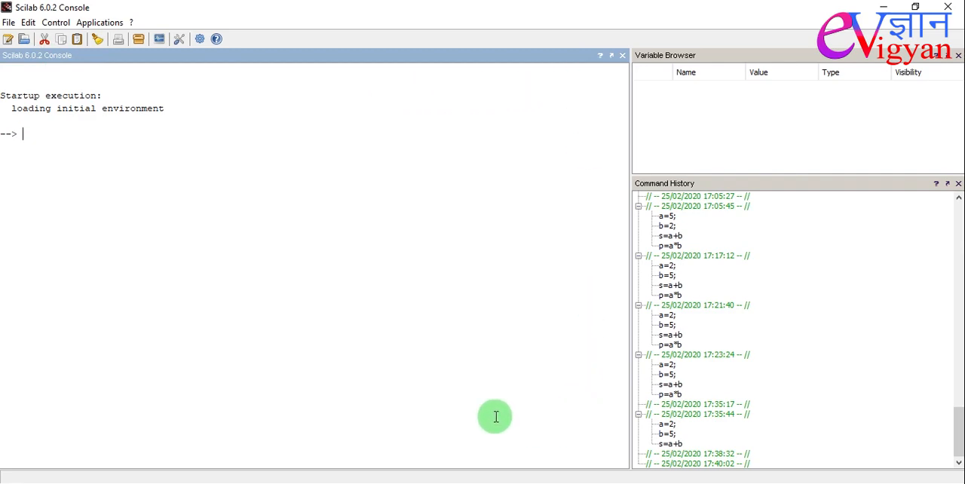
mouse_move(39, 343)
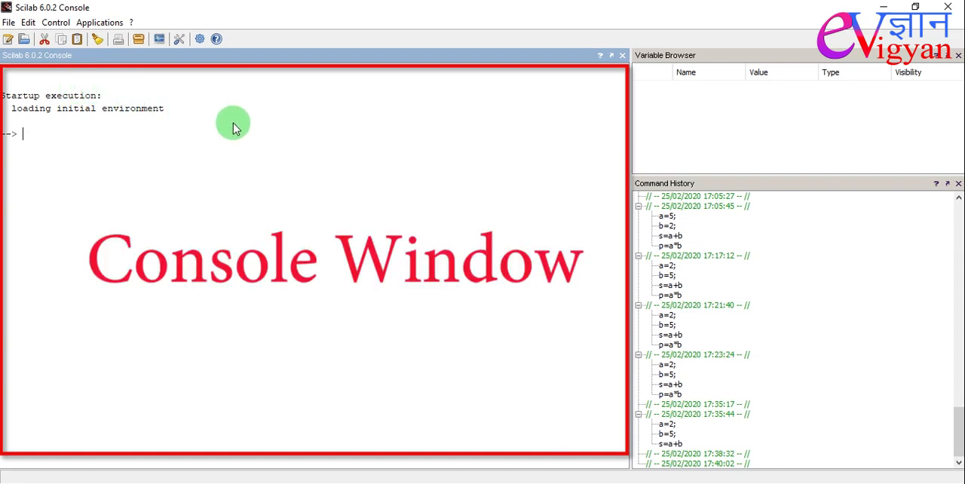
mouse_move(452, 341)
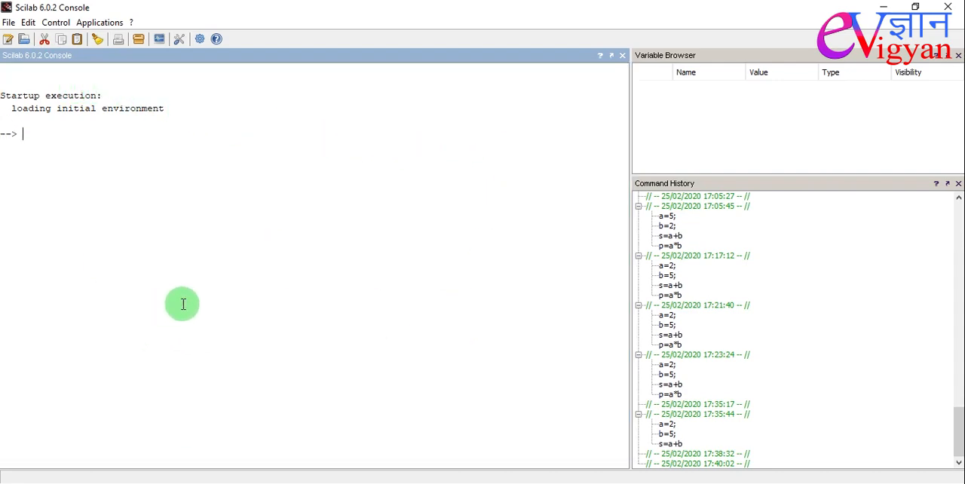
mouse_move(54, 143)
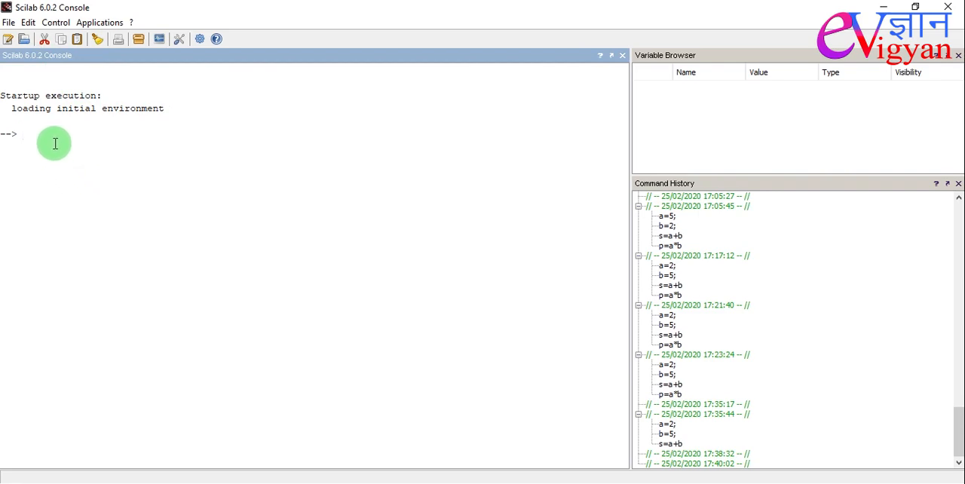
mouse_move(83, 108)
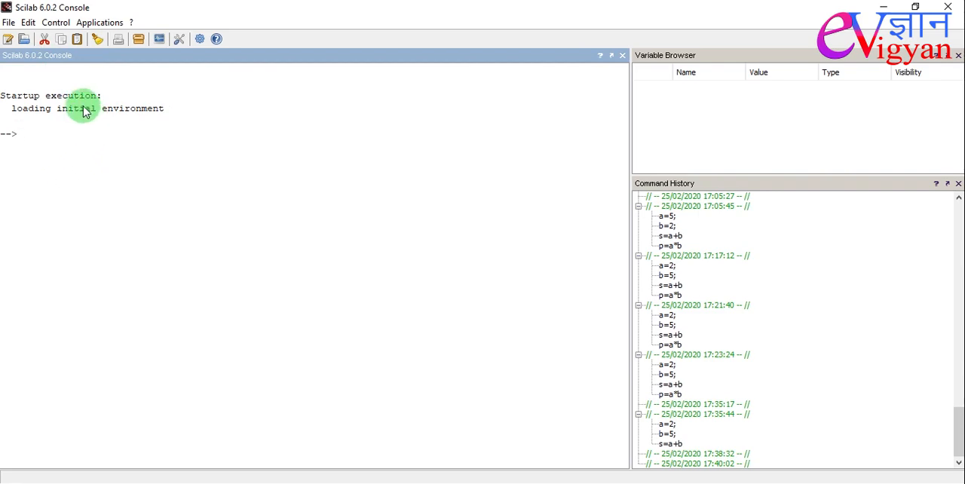
Enter a=2, b=5 and s=a+b at the console prompt, giving s = 7
text(a=2;)
text(b=5)
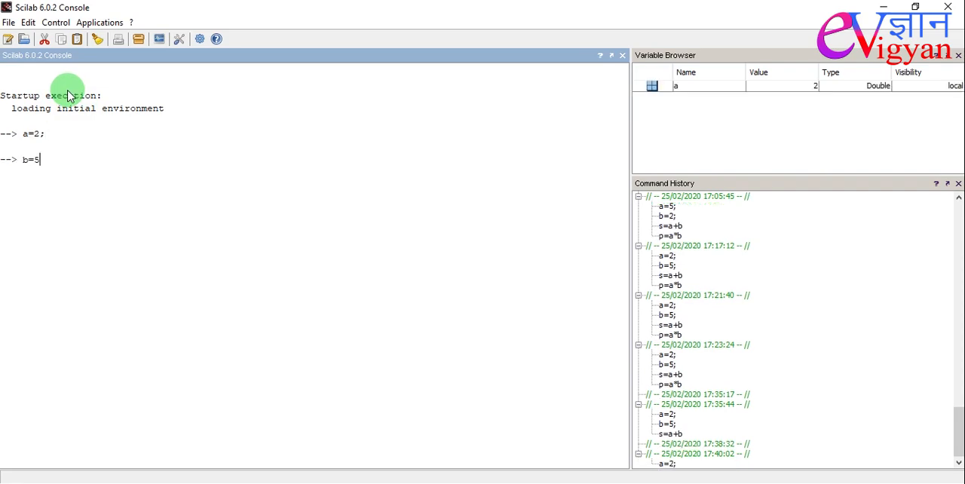
key(Return)
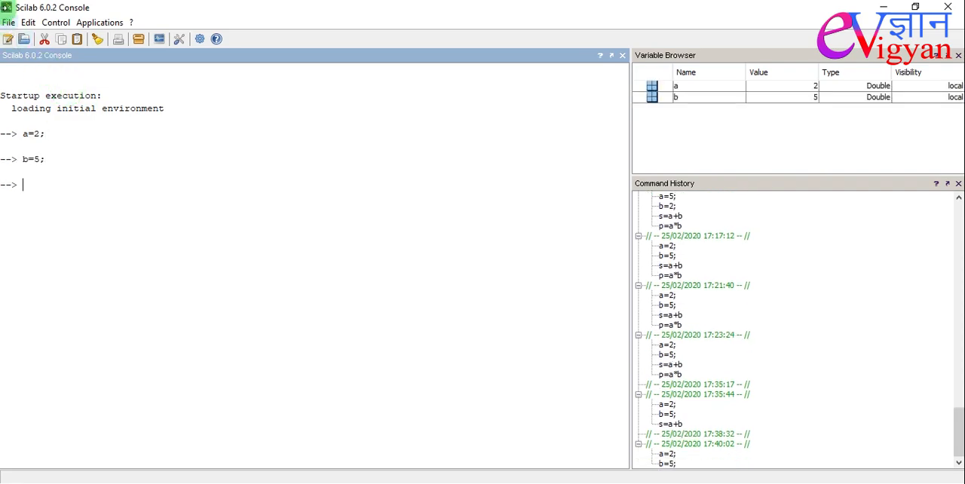
text(s=a+)
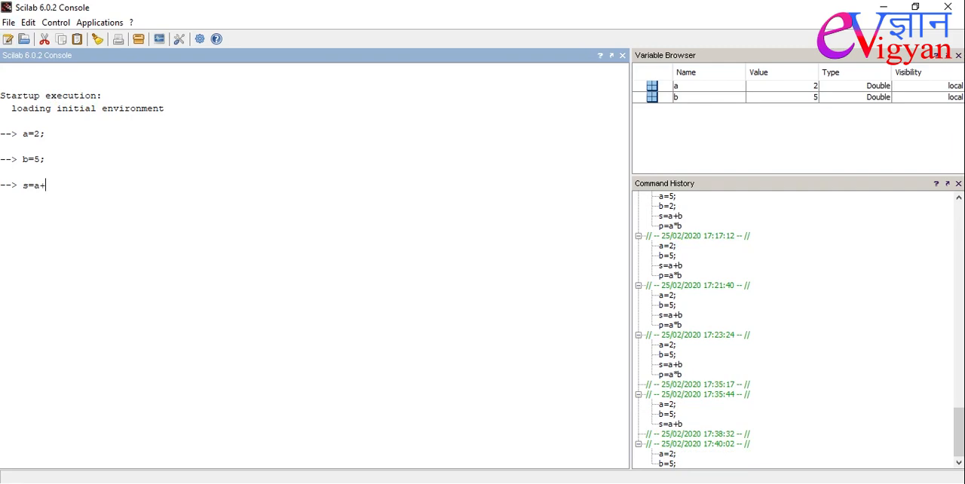
key(Return)
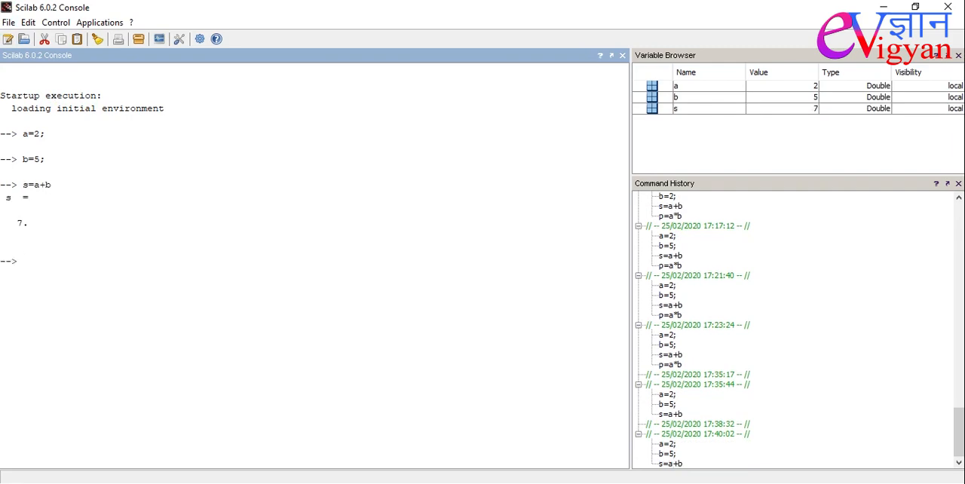
mouse_move(64, 135)
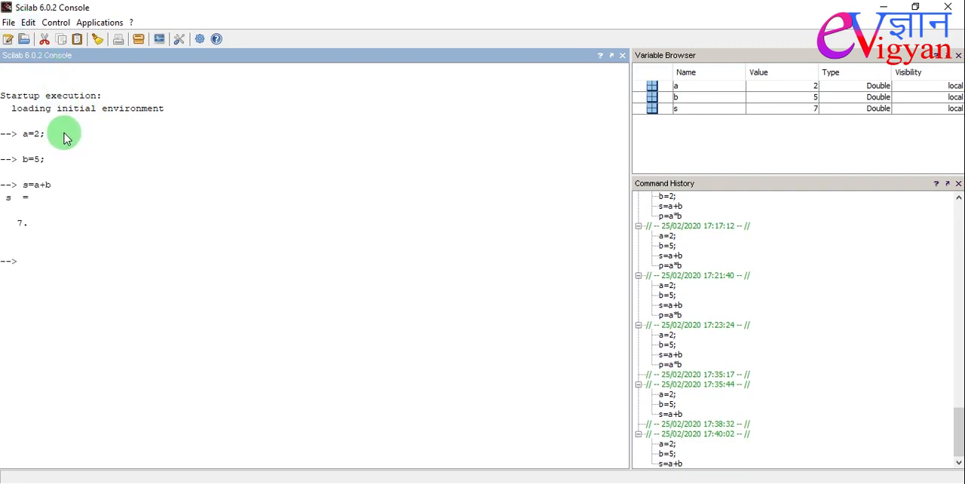
mouse_move(43, 158)
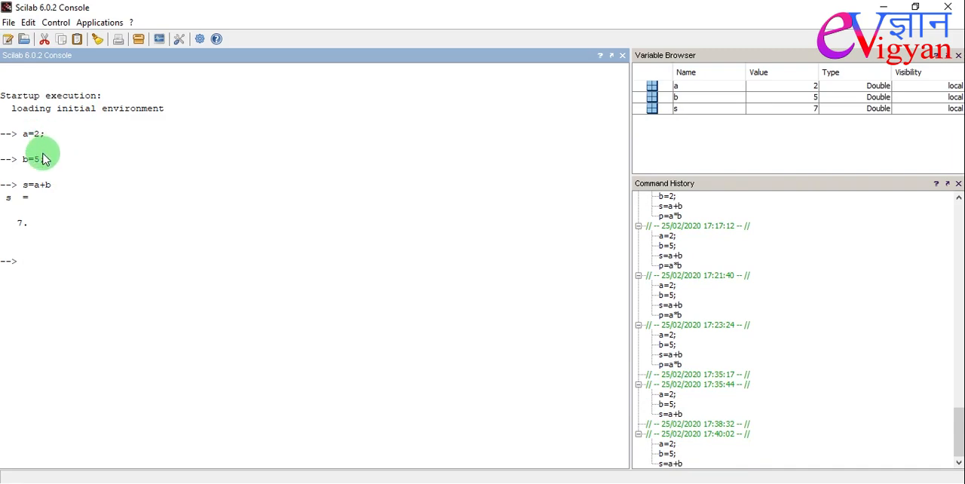
mouse_move(15, 211)
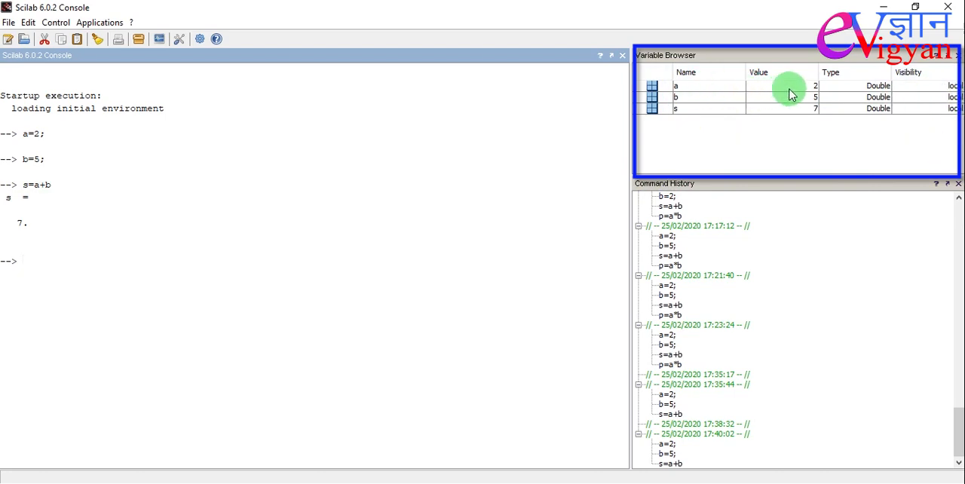
mouse_move(707, 122)
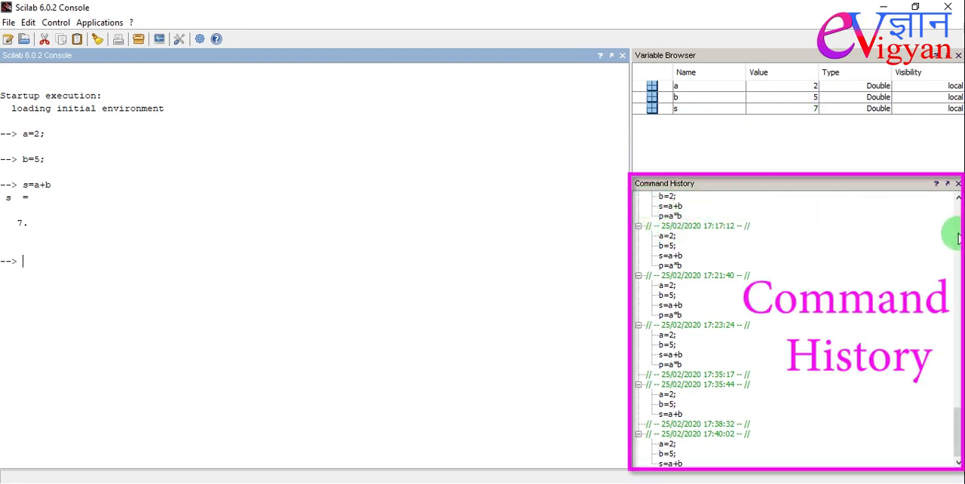
mouse_move(700, 449)
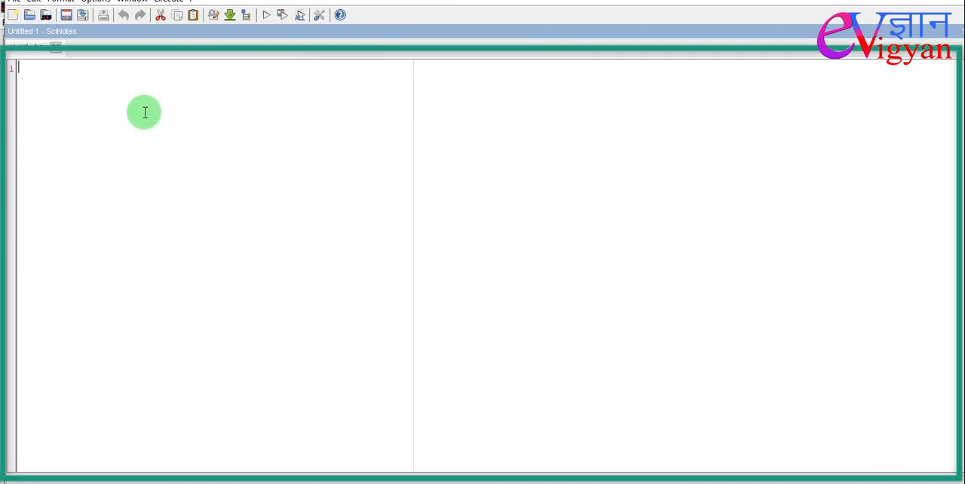
mouse_move(133, 98)
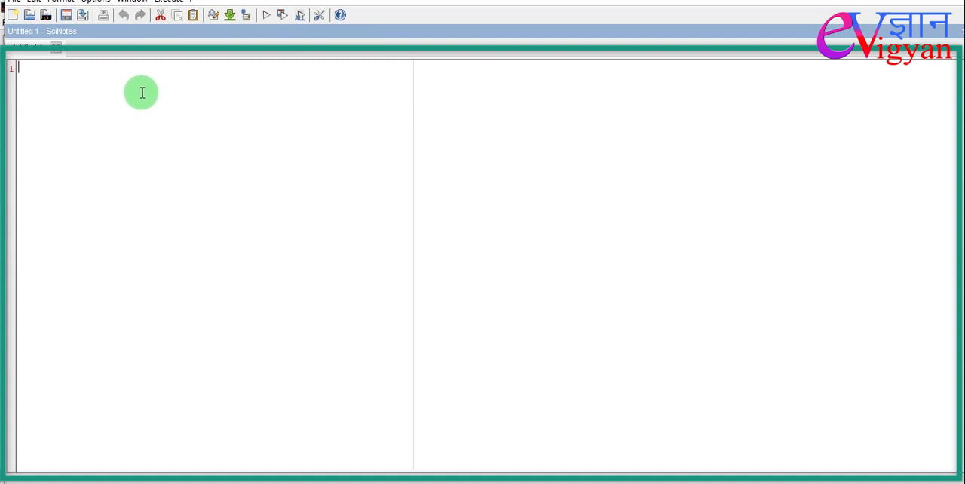
mouse_move(99, 80)
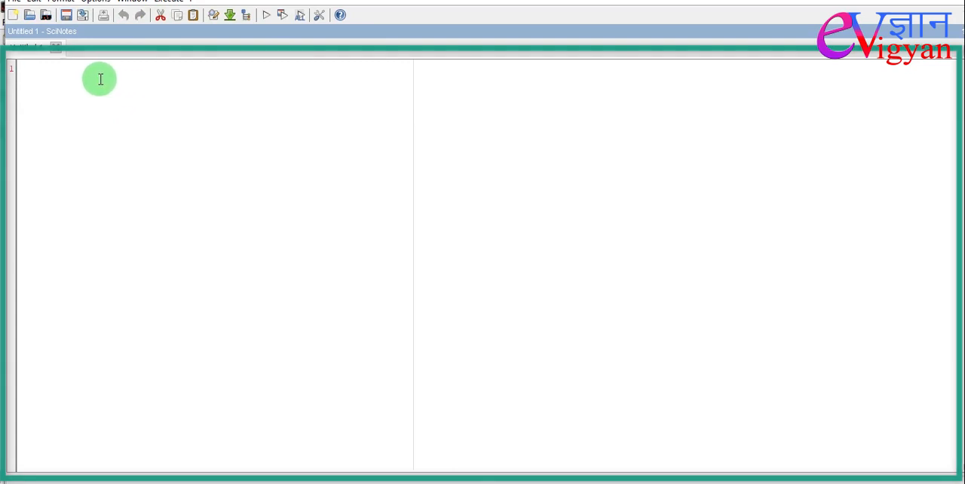